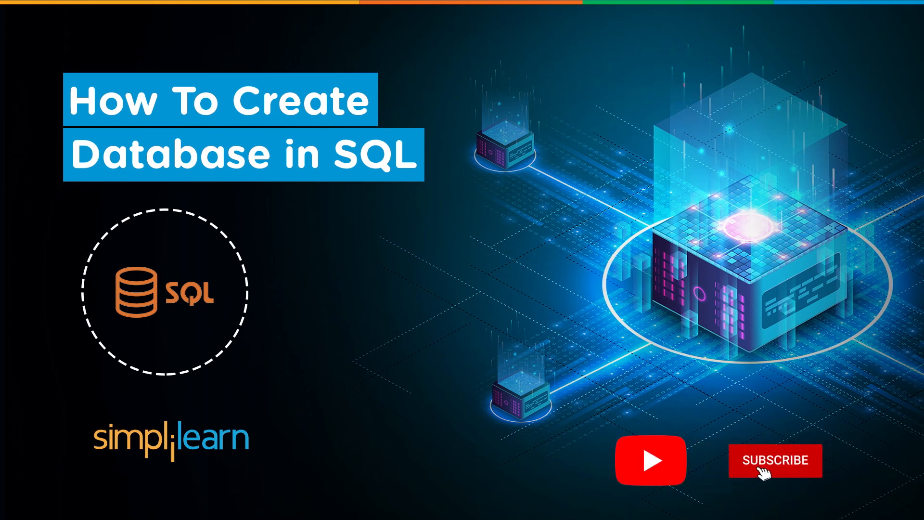
Connect to the Local instance MySQL80 server as root, confirming the password
left_click(775, 460)
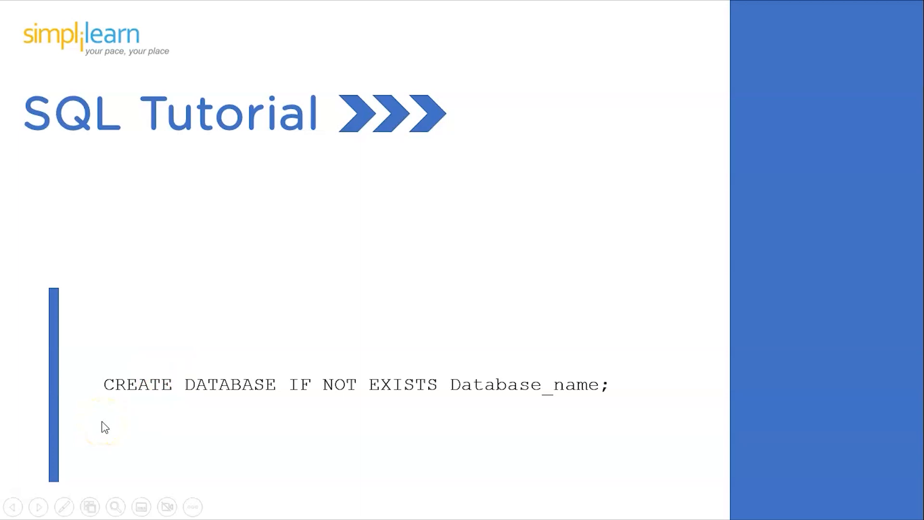
mouse_move(145, 422)
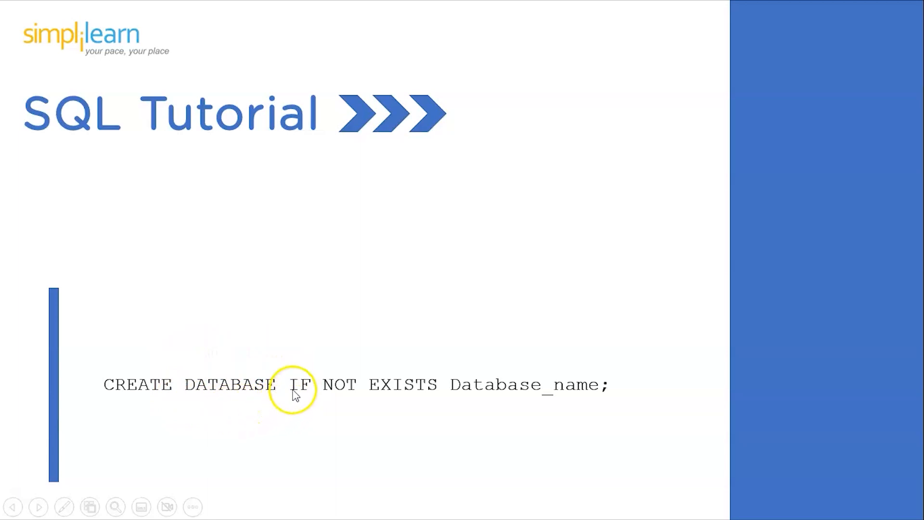
mouse_move(266, 416)
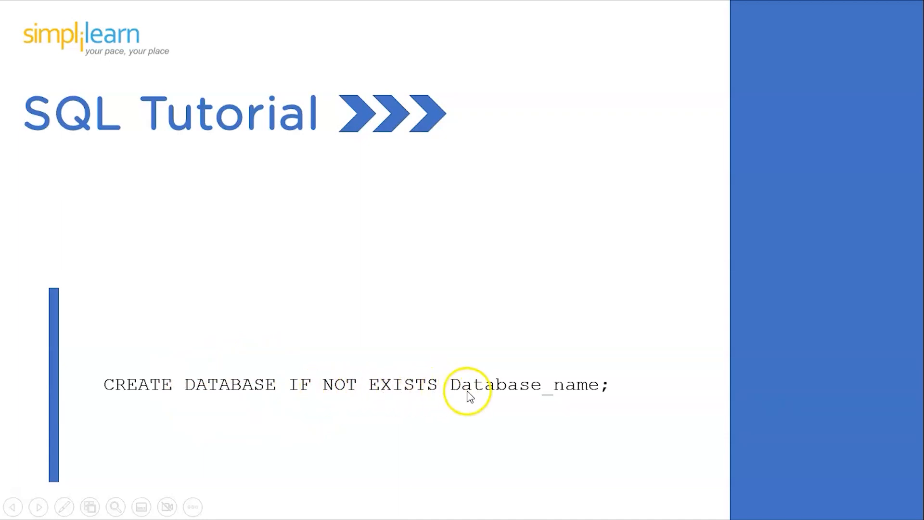
mouse_move(456, 358)
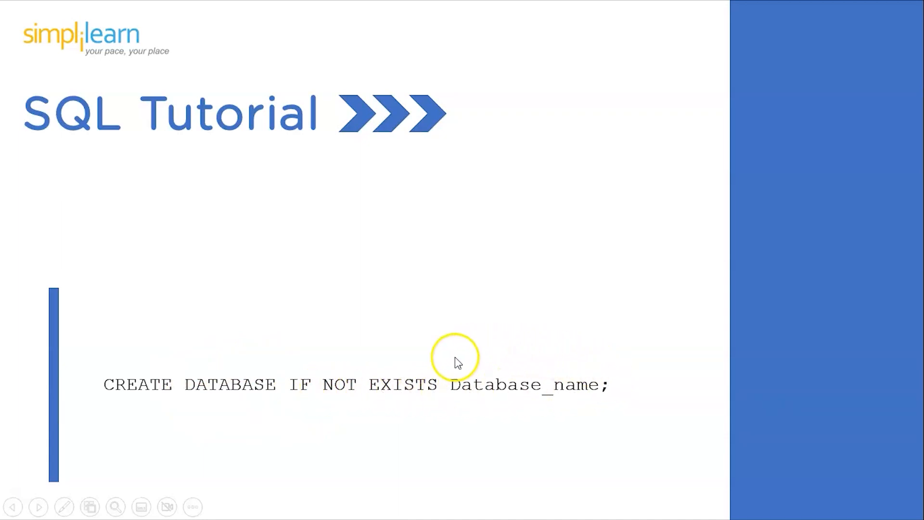
mouse_move(295, 399)
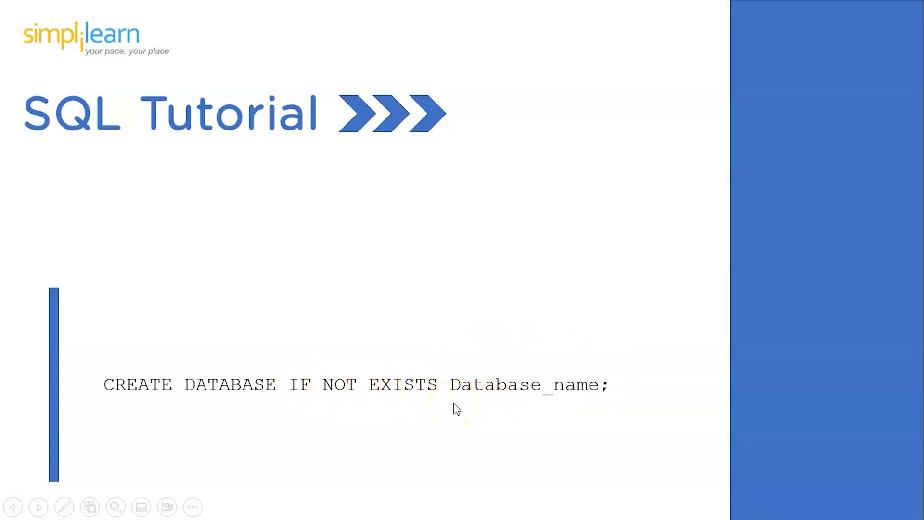
mouse_move(493, 405)
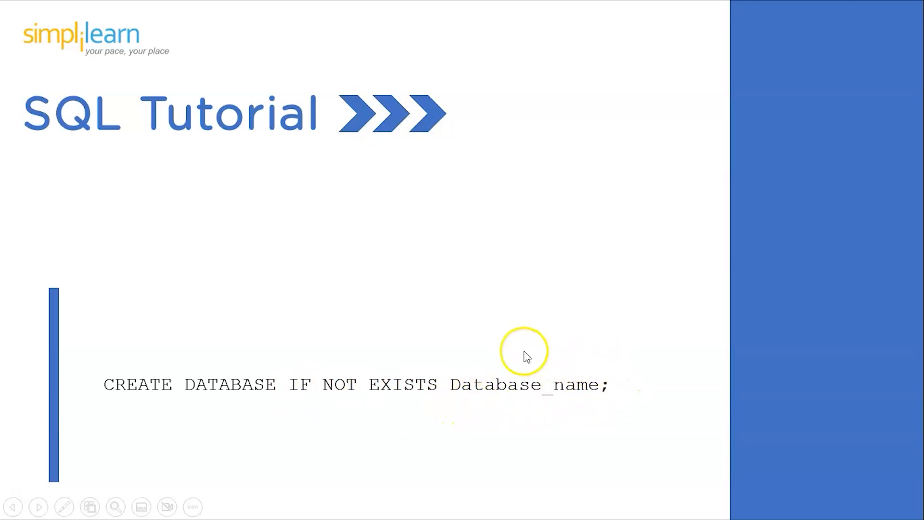
mouse_move(616, 410)
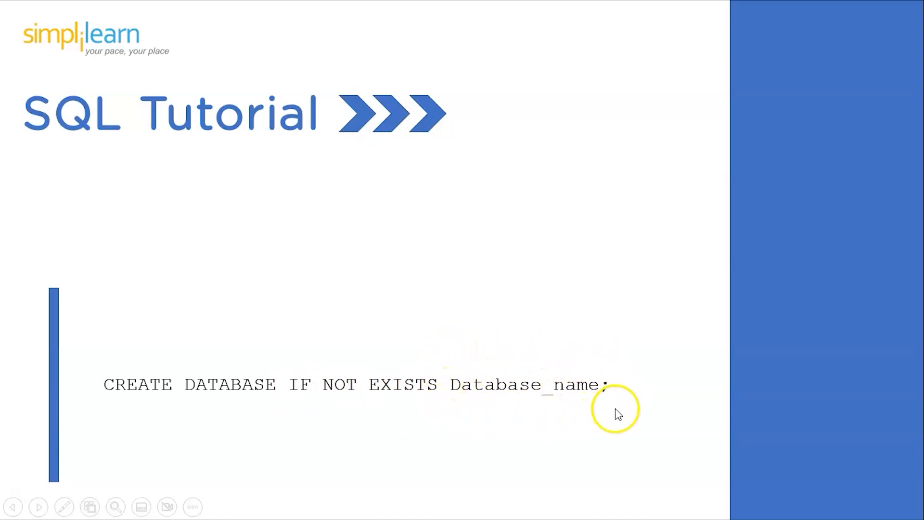
mouse_move(474, 400)
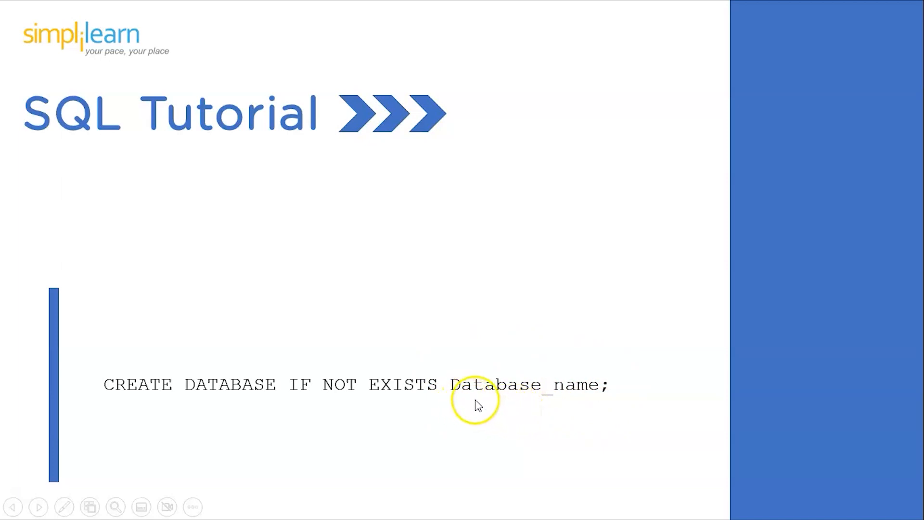
mouse_move(589, 391)
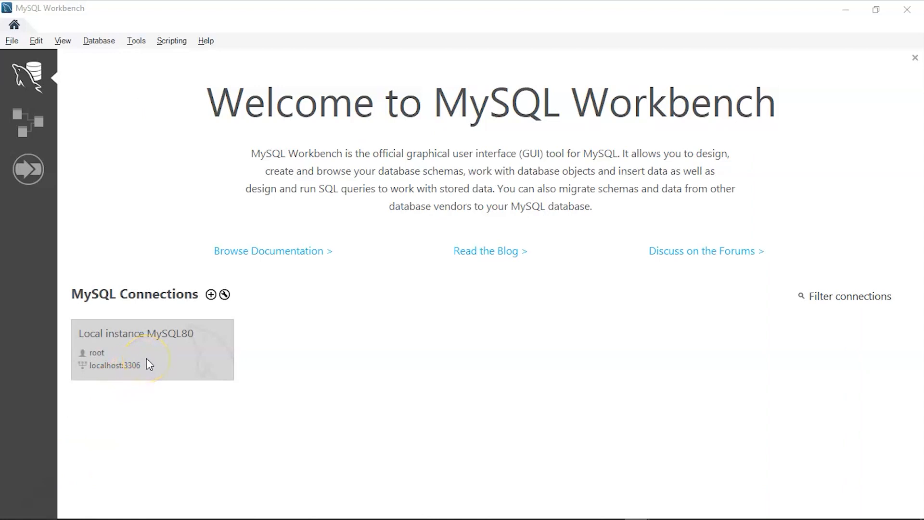
double_click(151, 349)
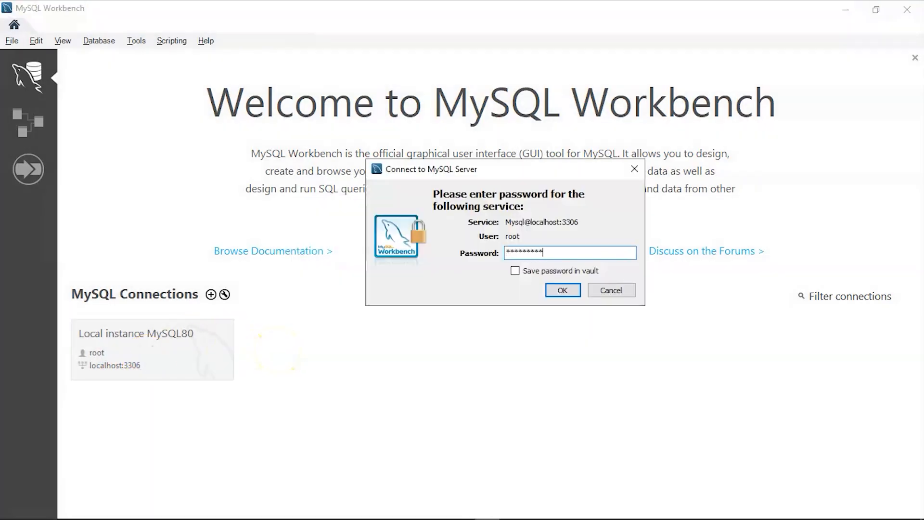
left_click(561, 289)
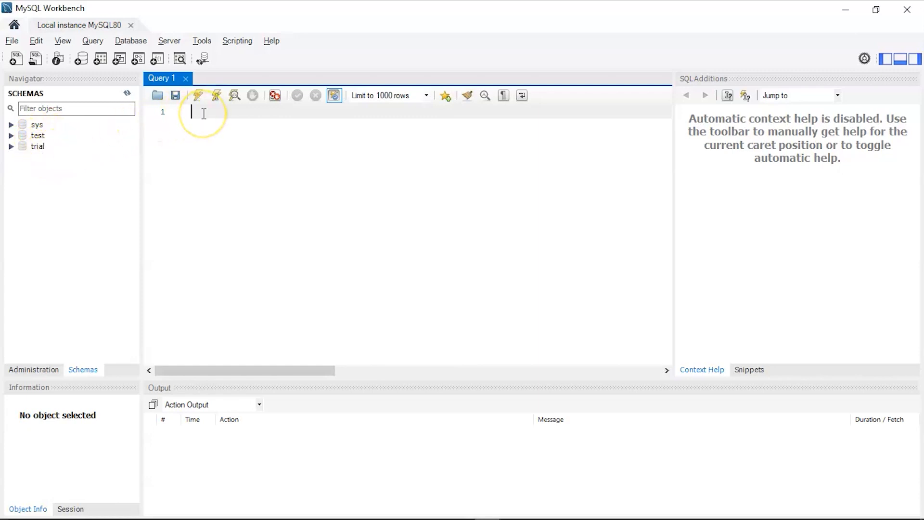
Write the statement CREATE DATABASE IF NOT EXISTS simplilearn_DB; in the query editor
type("CREAT")
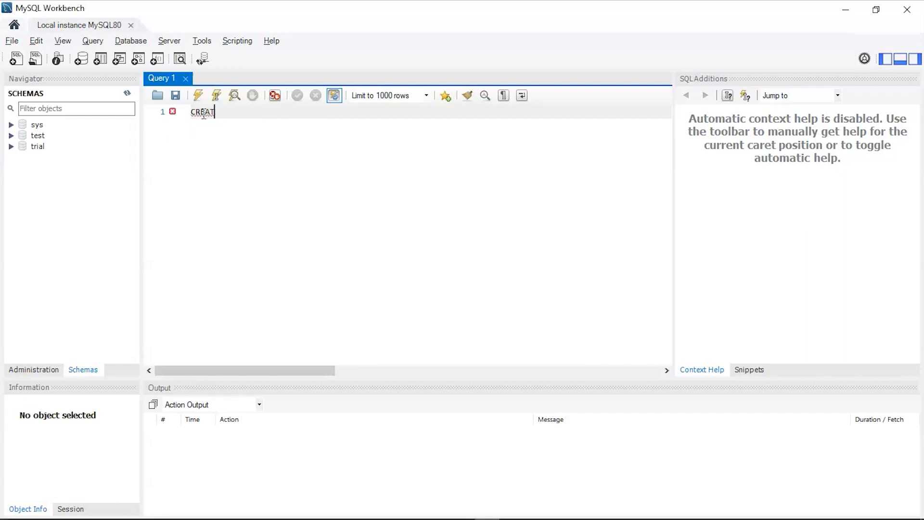
type("E")
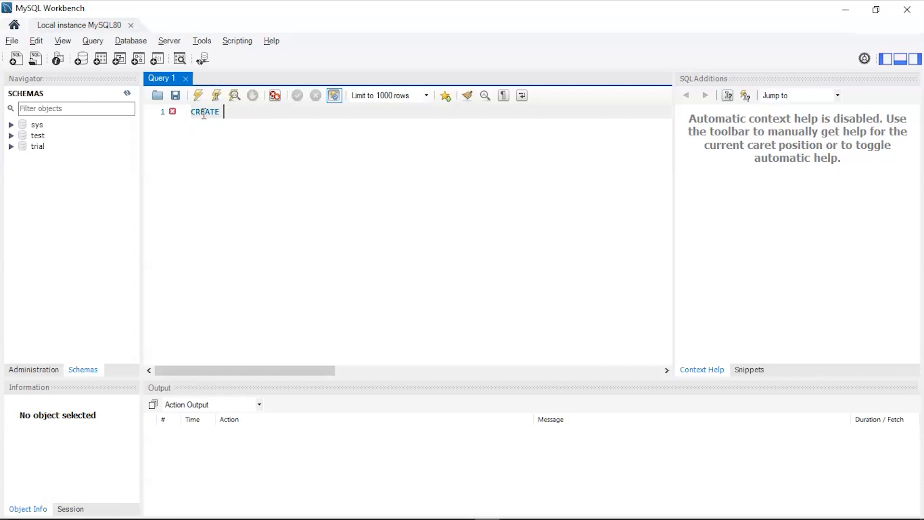
type("DA")
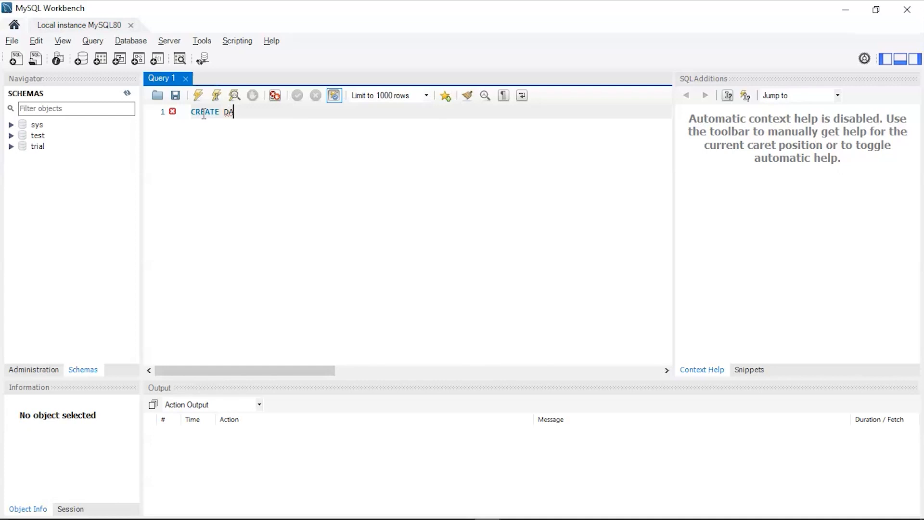
type("TABASE")
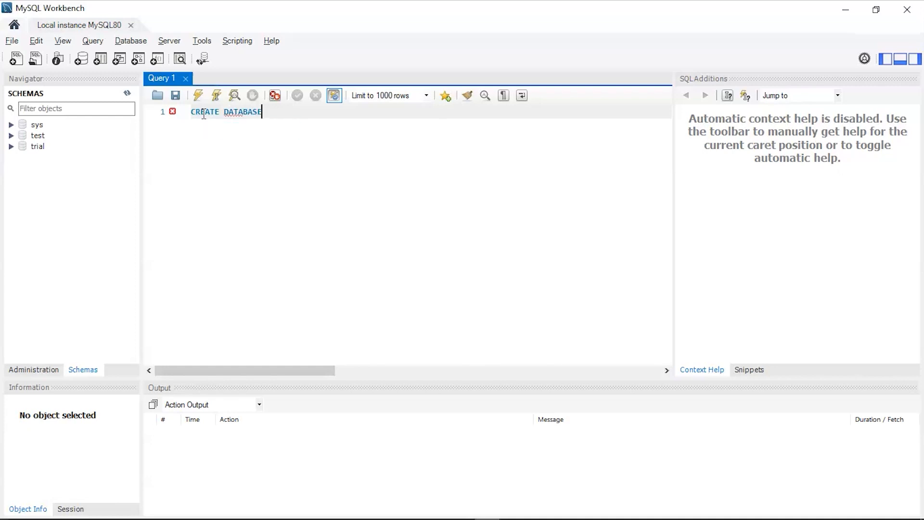
type("IF")
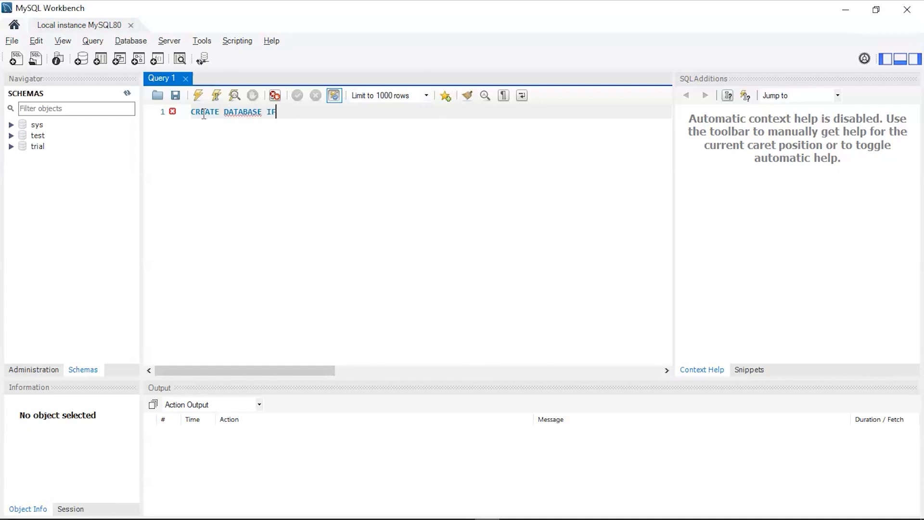
type("NOT")
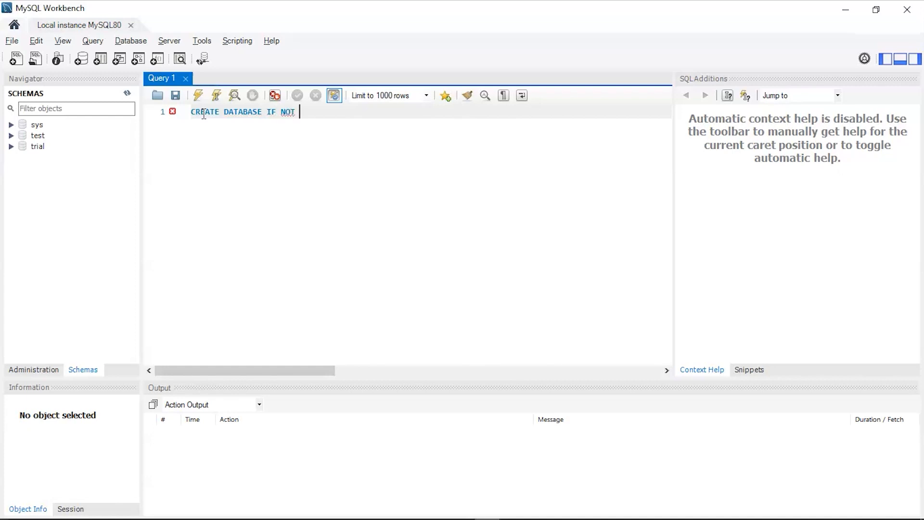
type("EXIST")
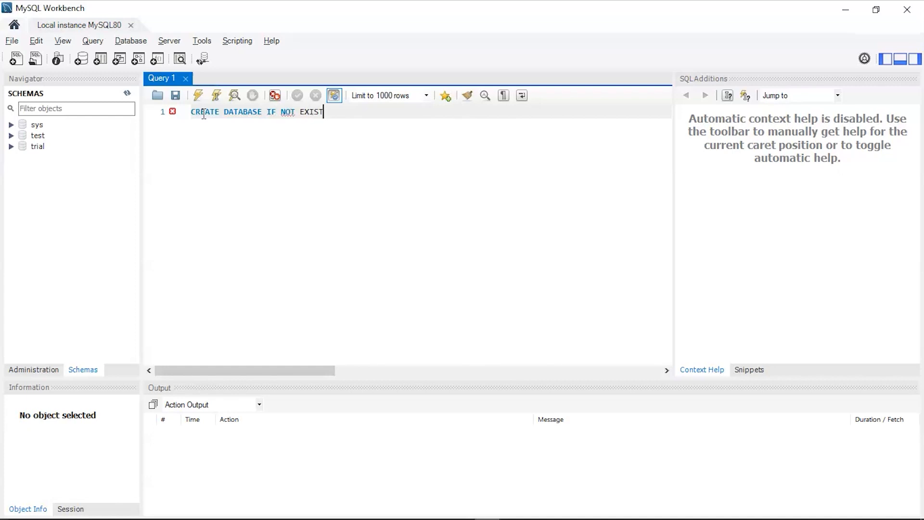
type("S")
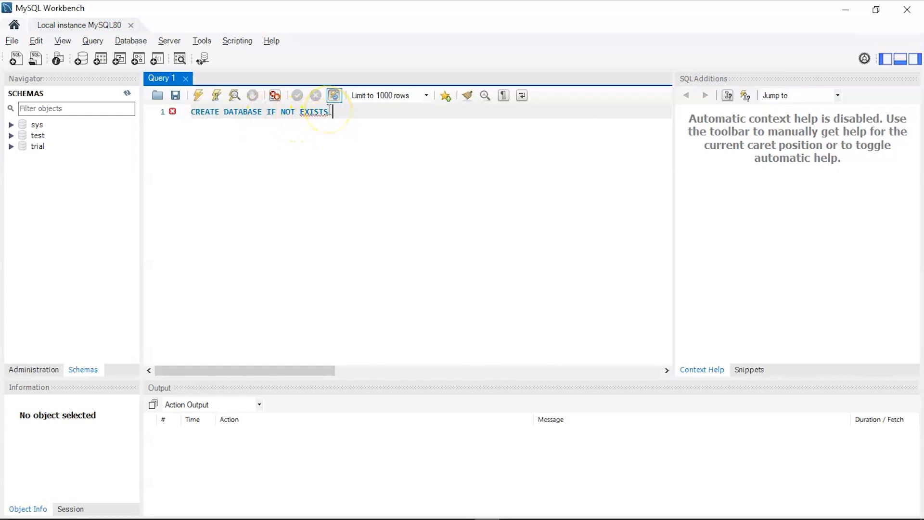
type("simpli")
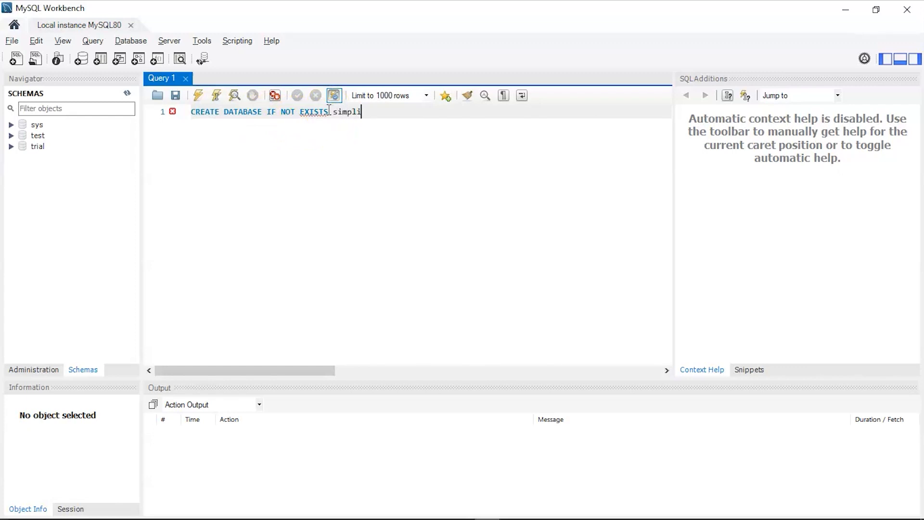
type("learn_")
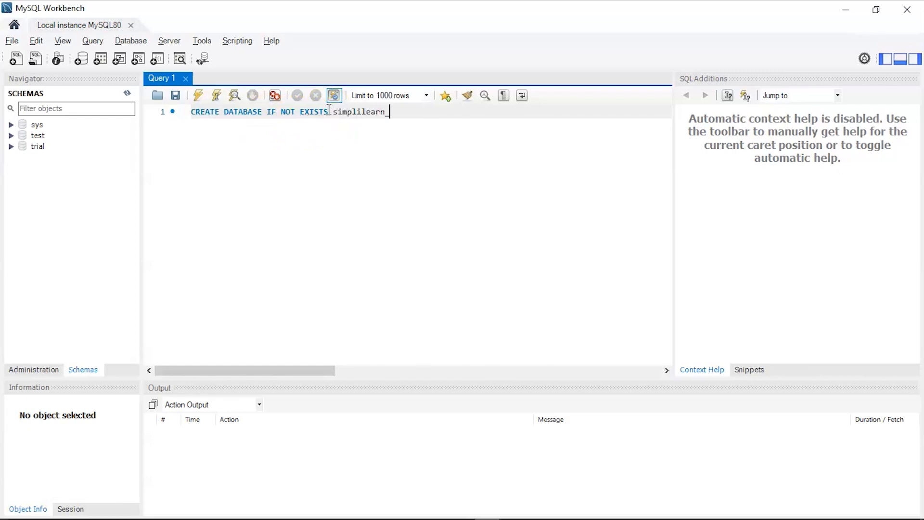
type("DB")
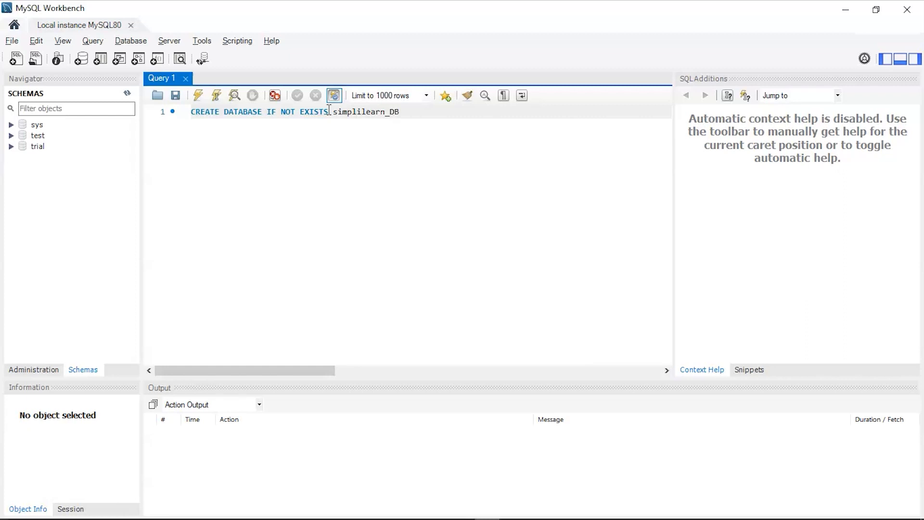
type(";")
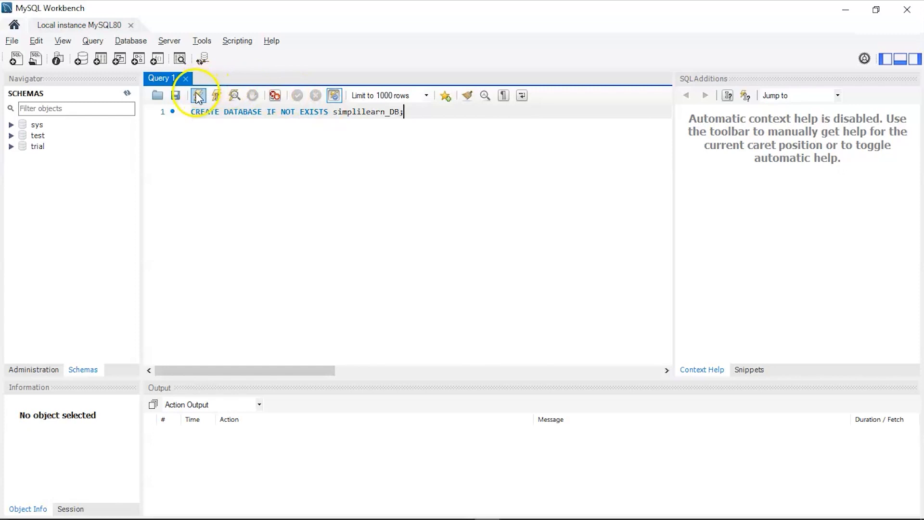
Execute the CREATE DATABASE statement so simplilearn_DB is created (1 row affected)
left_click(199, 95)
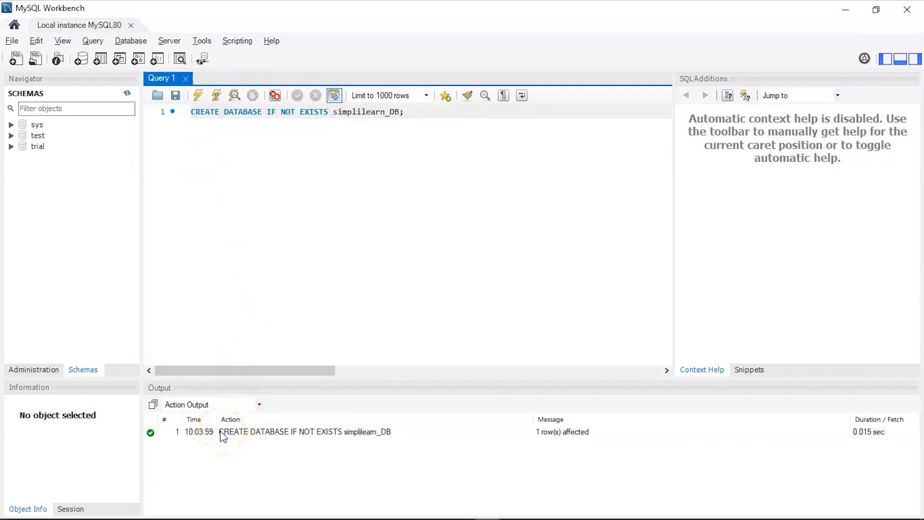
mouse_move(288, 443)
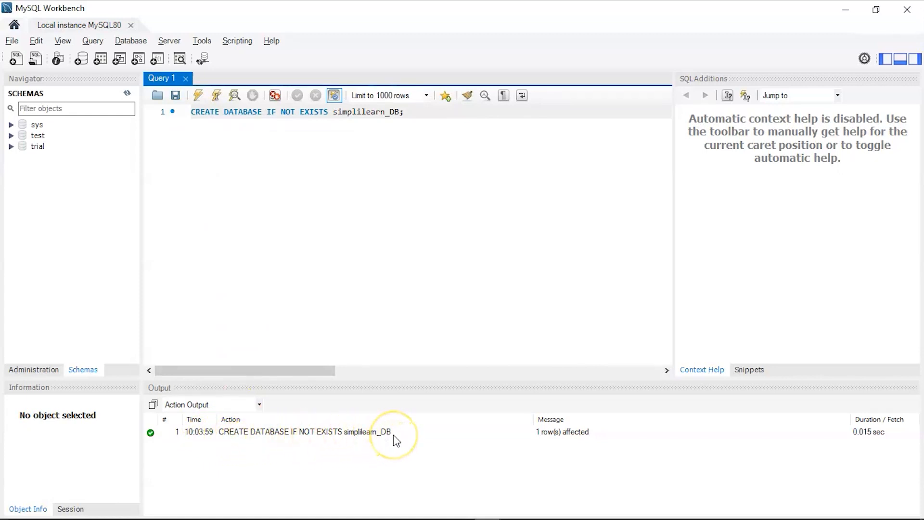
mouse_move(361, 307)
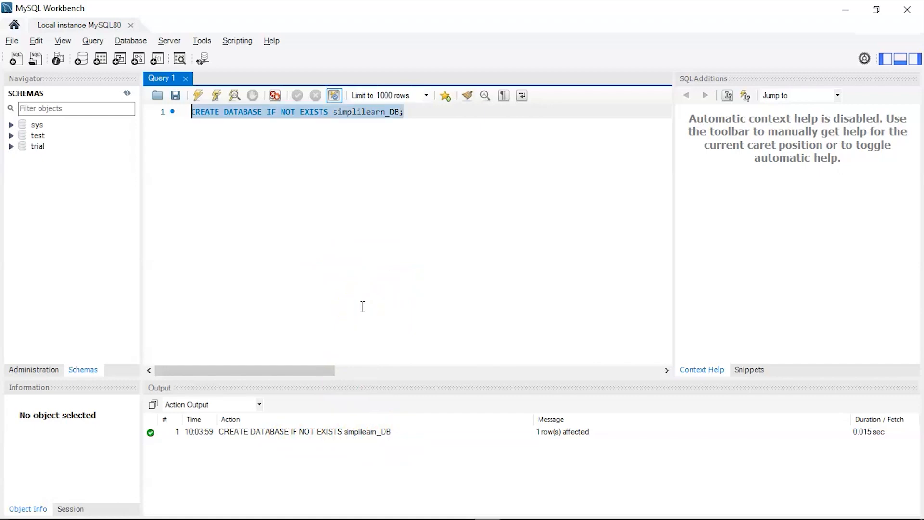
Run SHOW DATABASES; and select the new simplilearn_db row among the 7 results
type("SHOW")
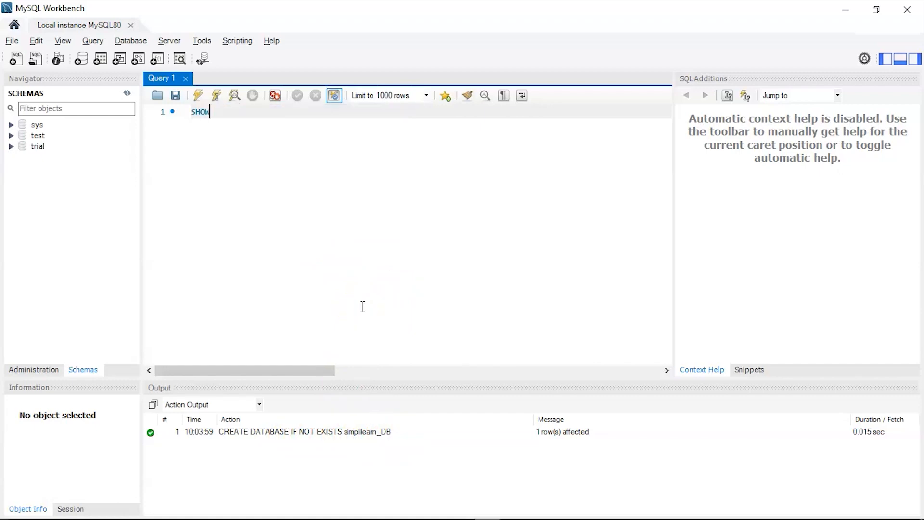
type("data")
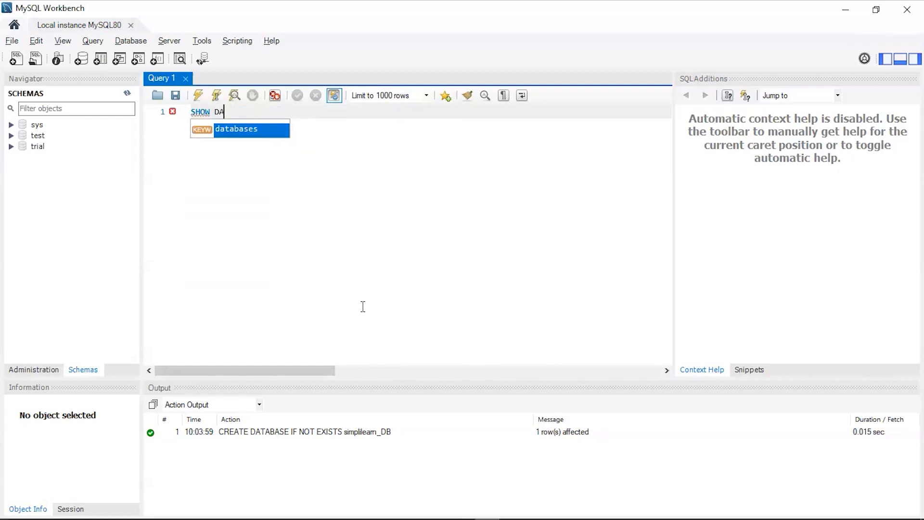
type("TABASE")
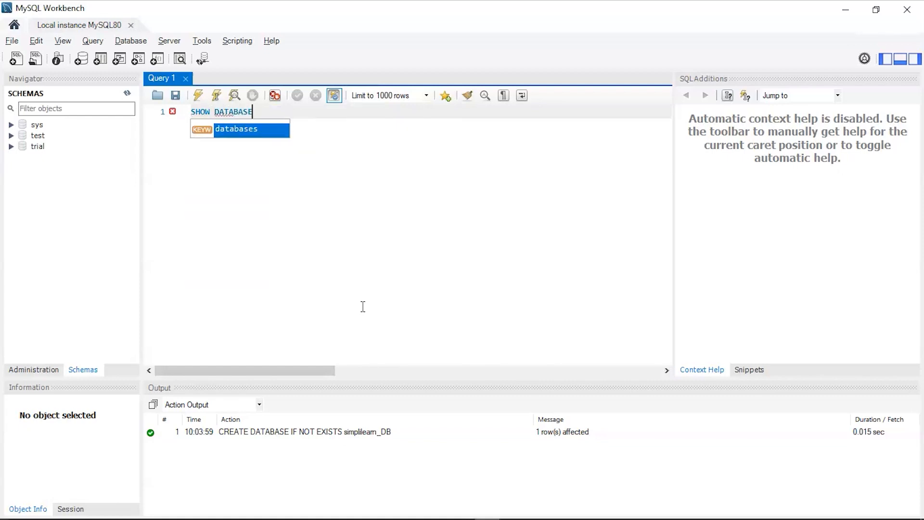
type("S;")
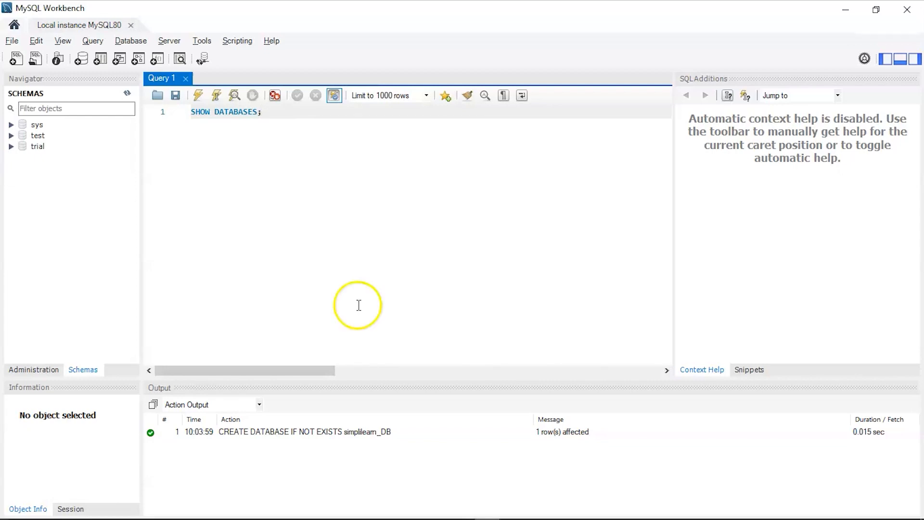
left_click(199, 95)
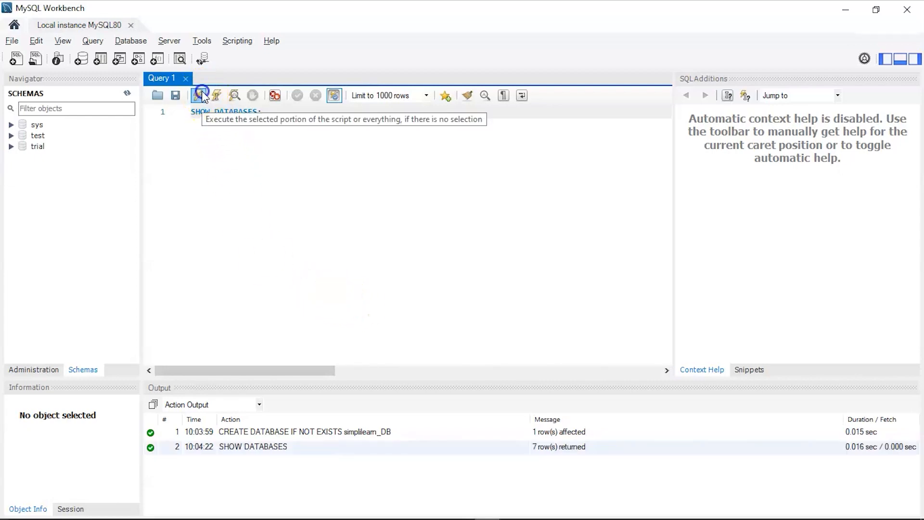
left_click(199, 95)
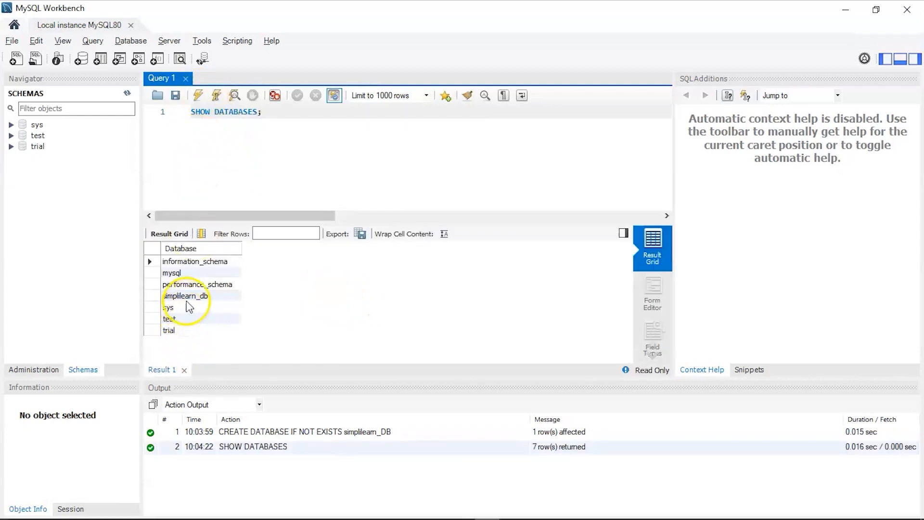
left_click(185, 295)
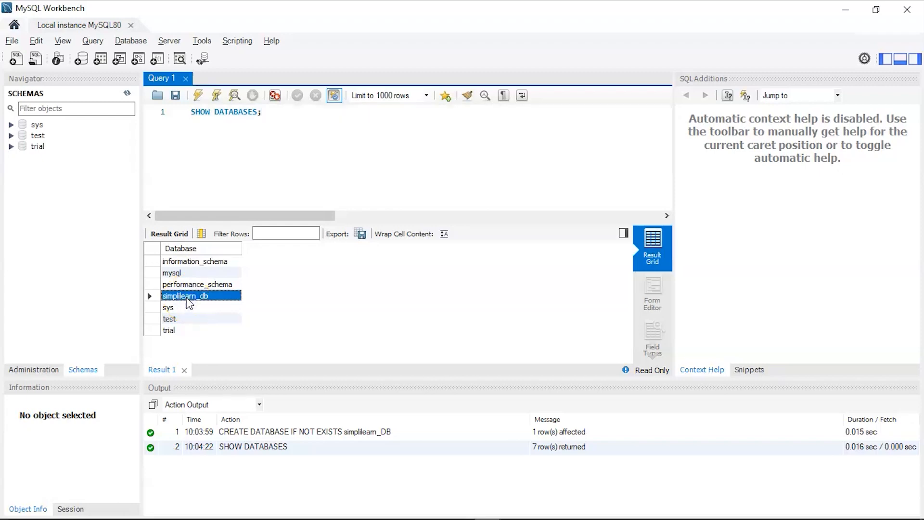